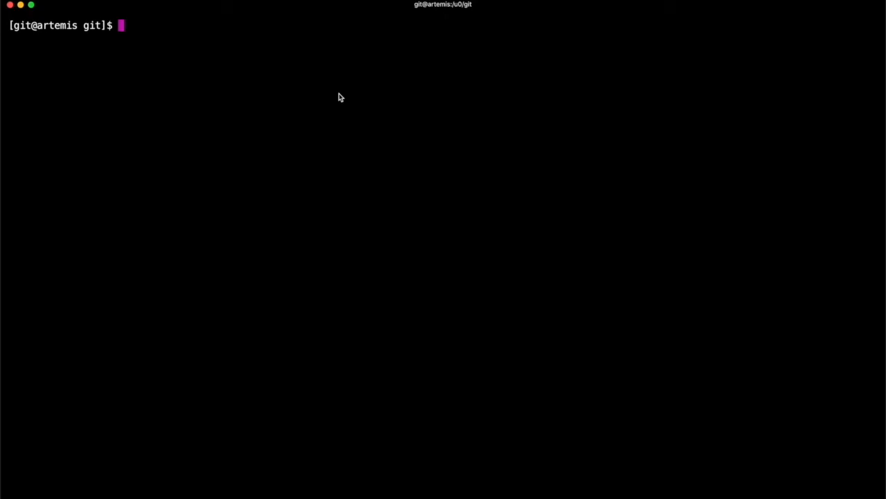
Step: Create the svn-test.git directory with mkdir and change into it
type("mkdir s")
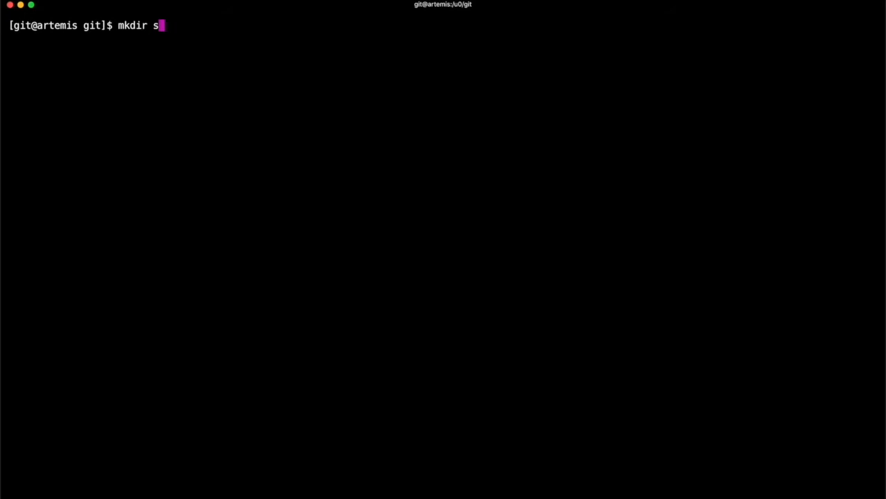
type("vn-test.gi")
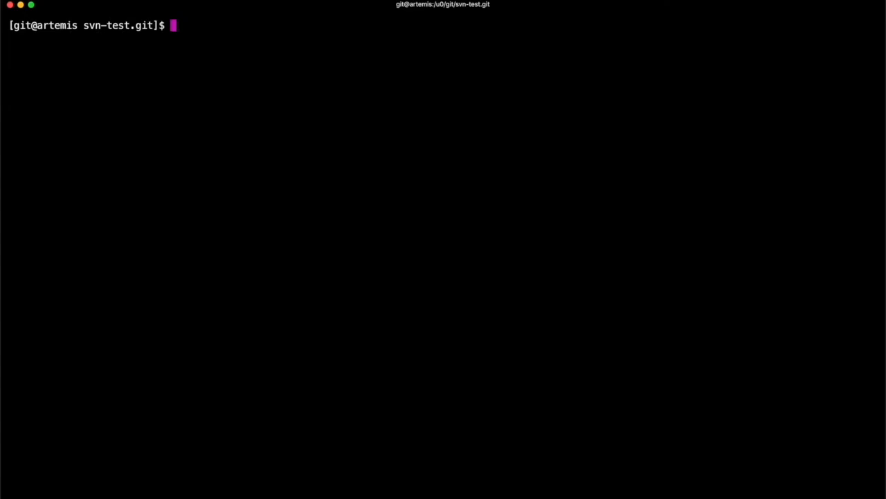
Step: Run git svn init against file:///u0/subversion/perl inside svn-test.git
type("git svn ini")
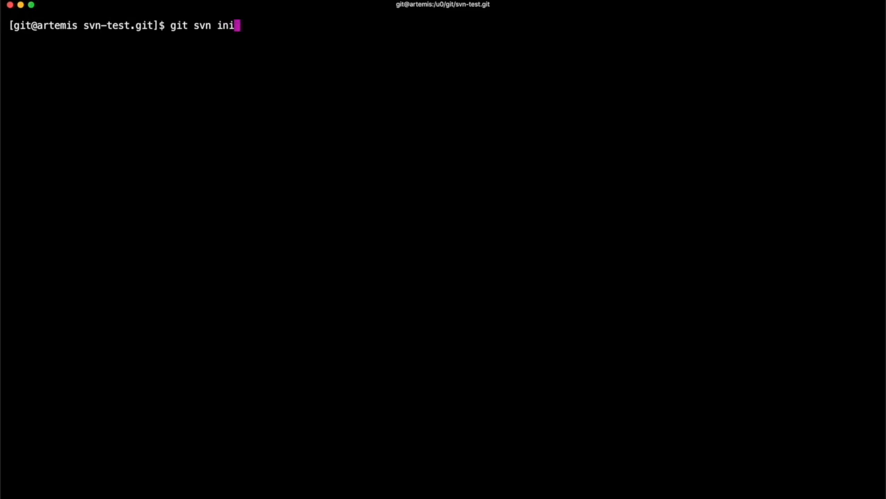
type("t")
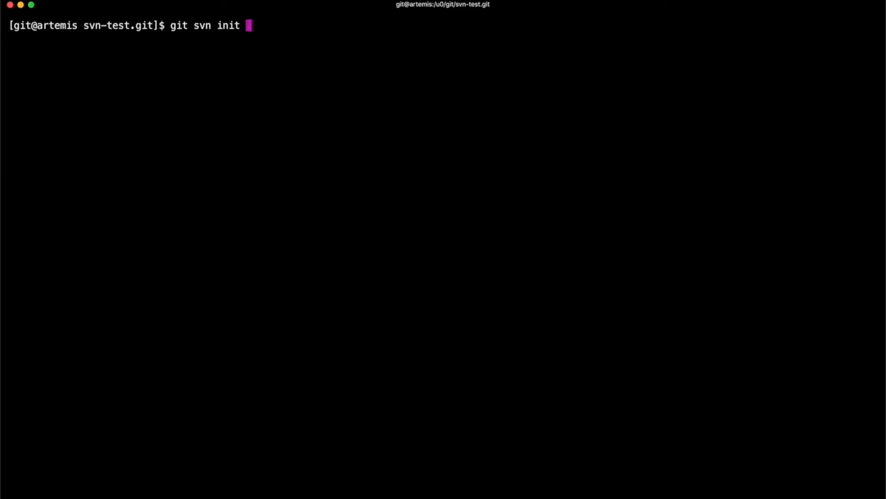
type("fil")
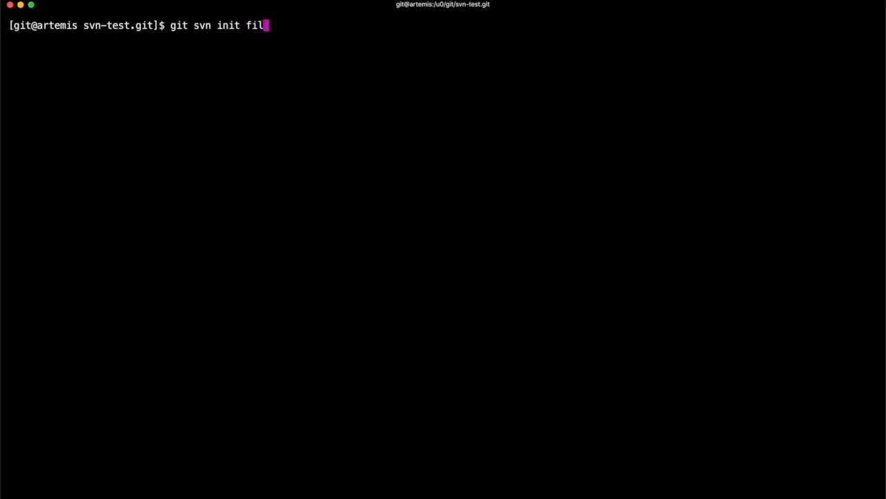
type("e;")
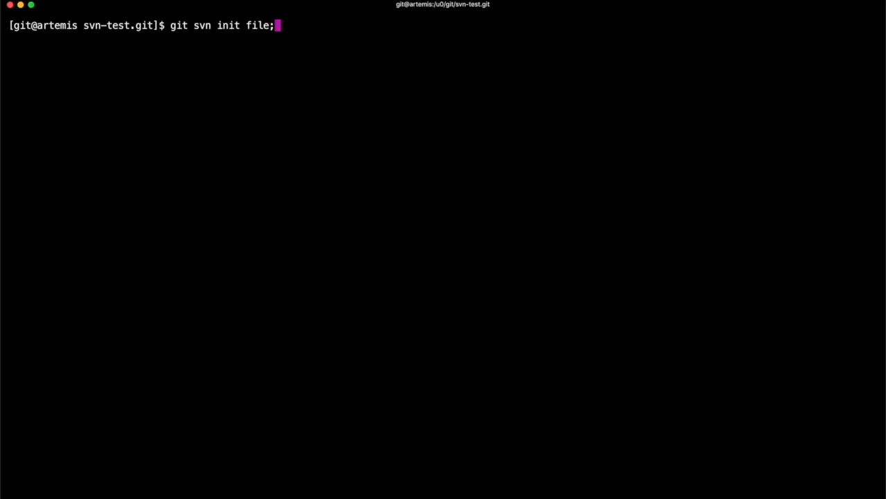
type("//")
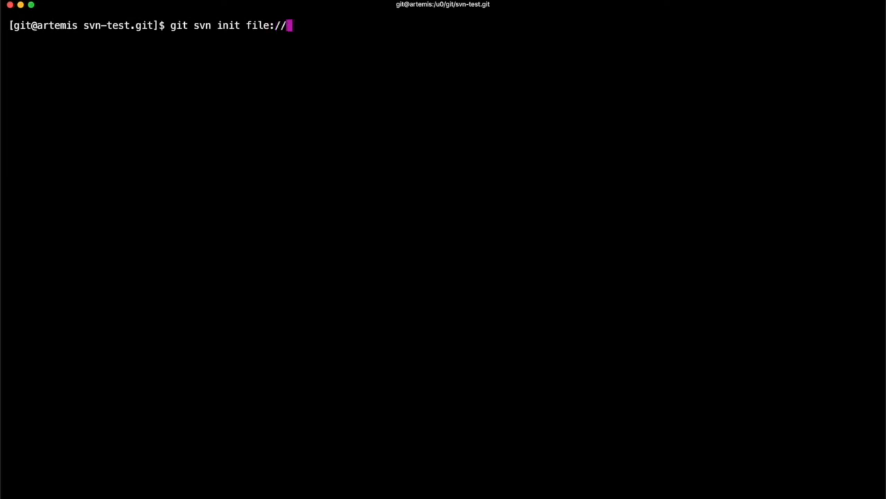
type("/u0")
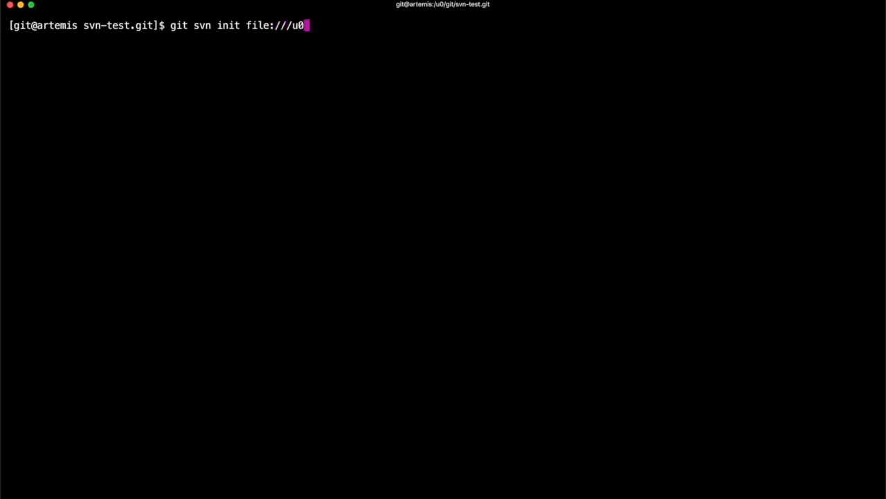
type("/subver")
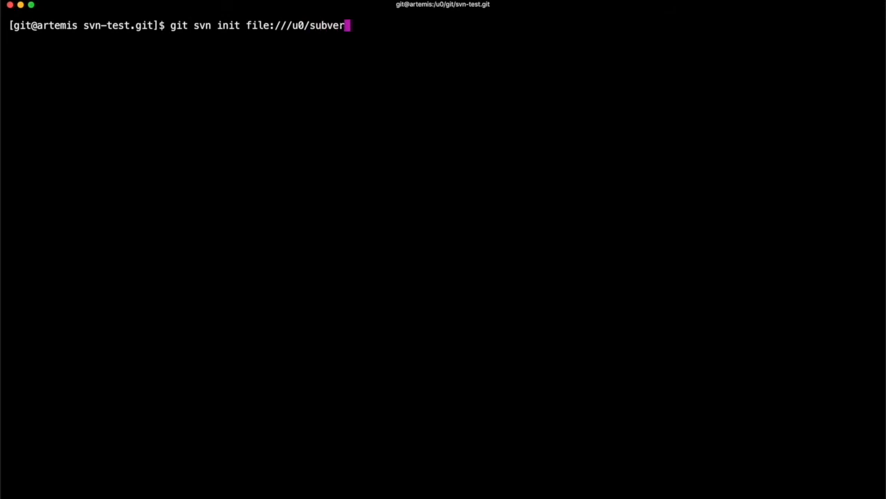
type("sion/")
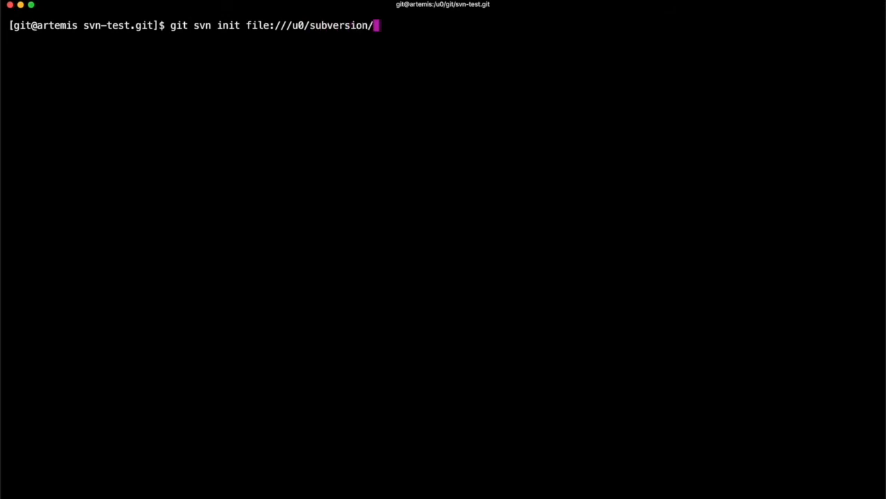
type("perl")
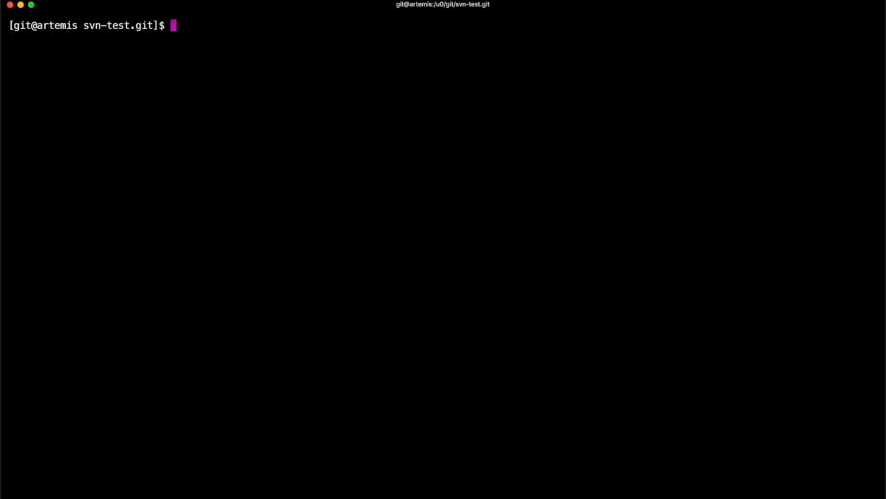
Step: Fetch Subversion revisions with git svn, then list branches, tags and trunk
type("git svn")
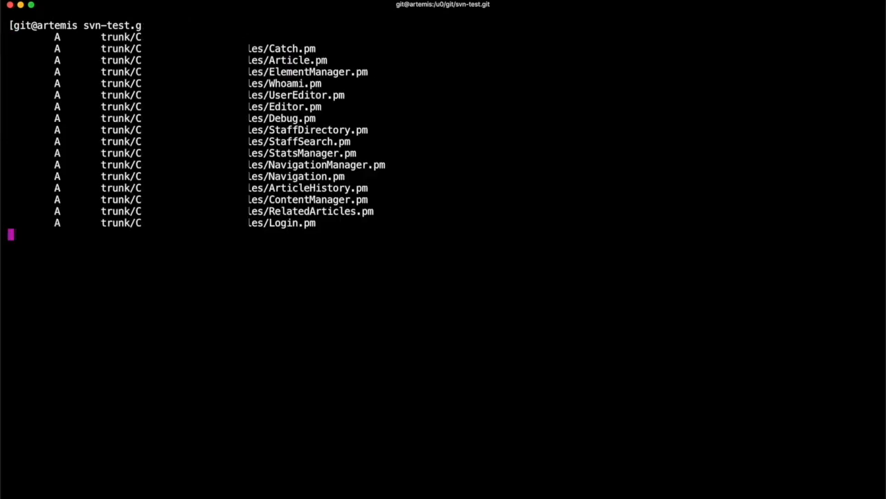
scroll("down", 3)
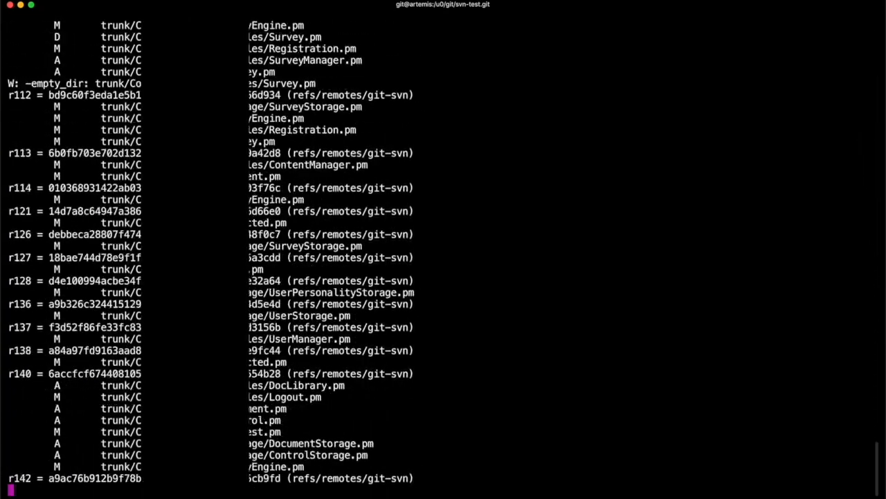
scroll("down", 3)
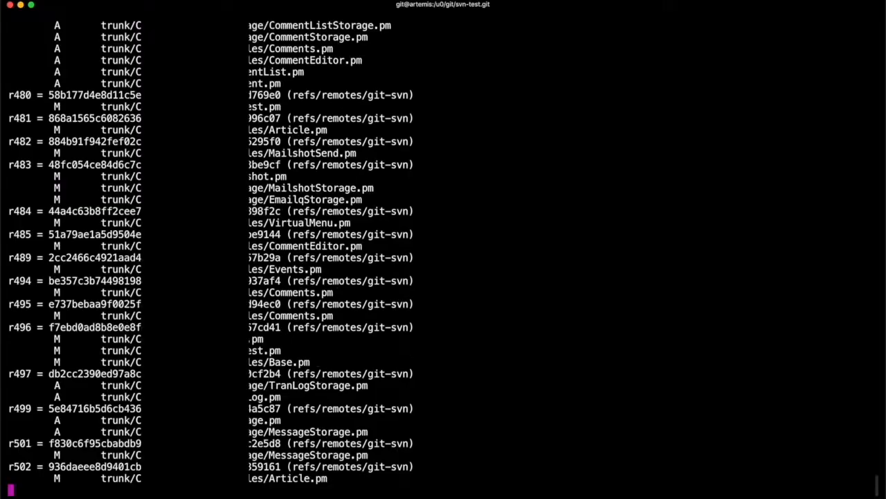
scroll("down", 3)
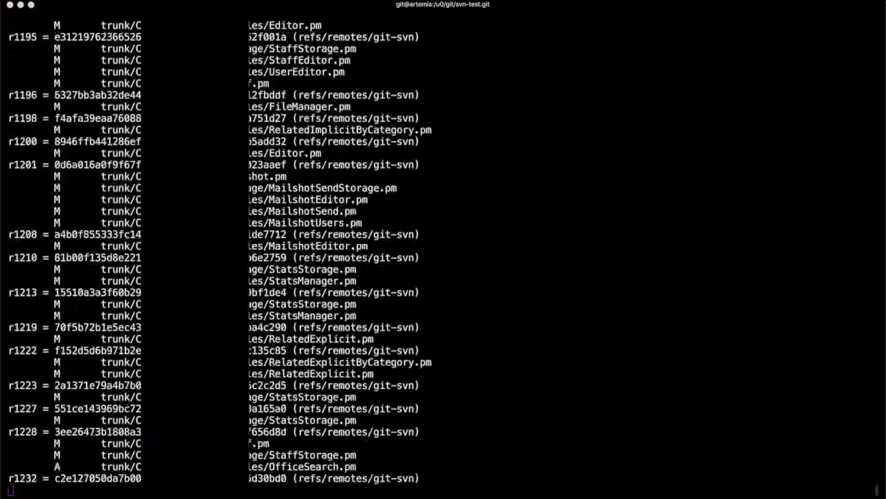
scroll("down", 3)
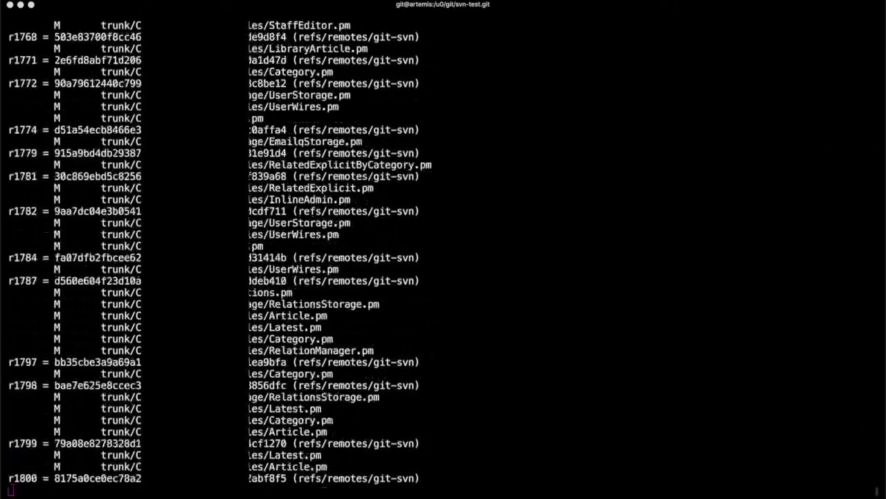
scroll("down", 3)
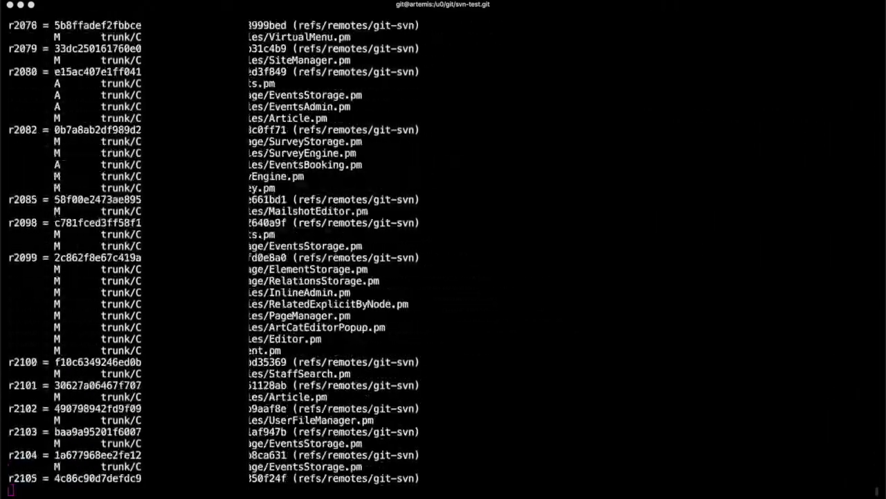
scroll("down", 3)
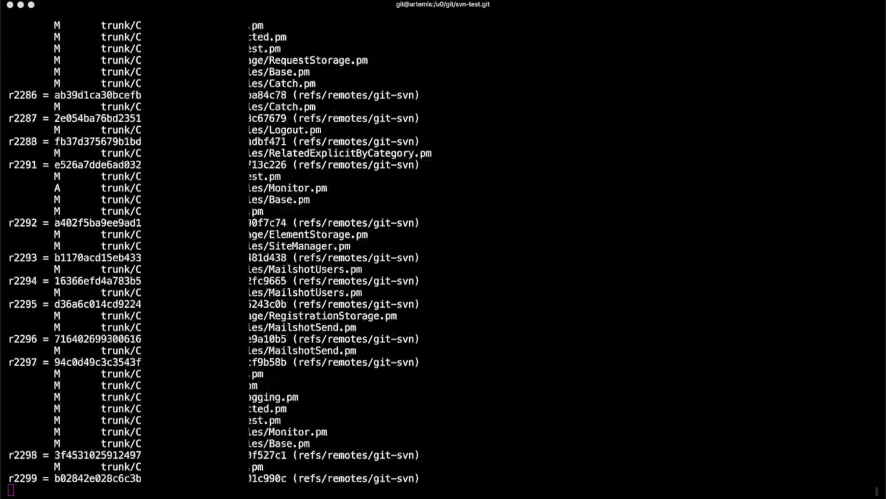
scroll("down", 3)
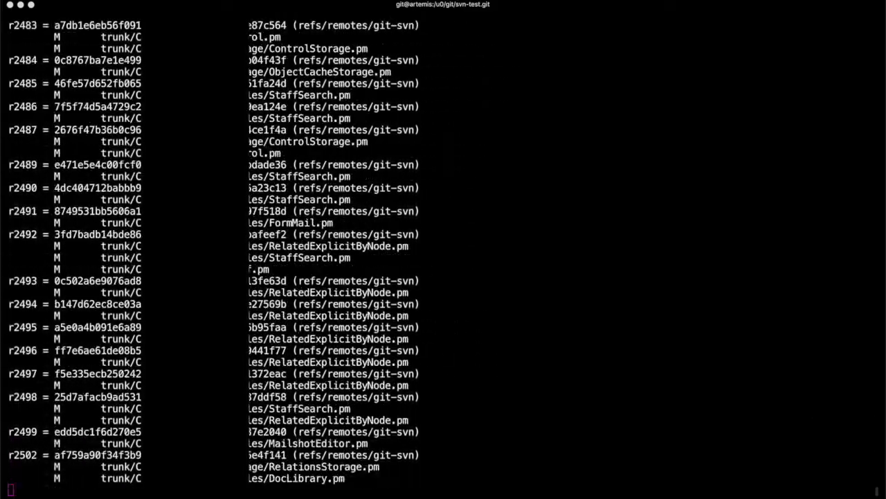
scroll("down", 3)
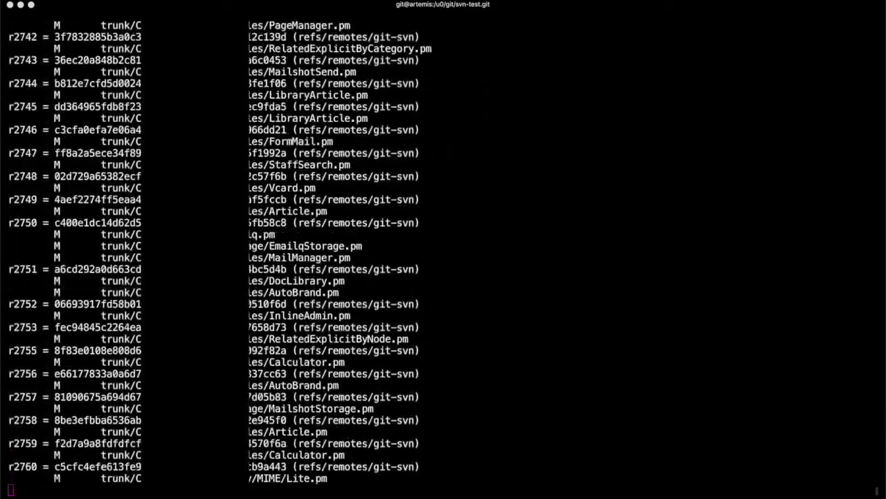
scroll("down", 3)
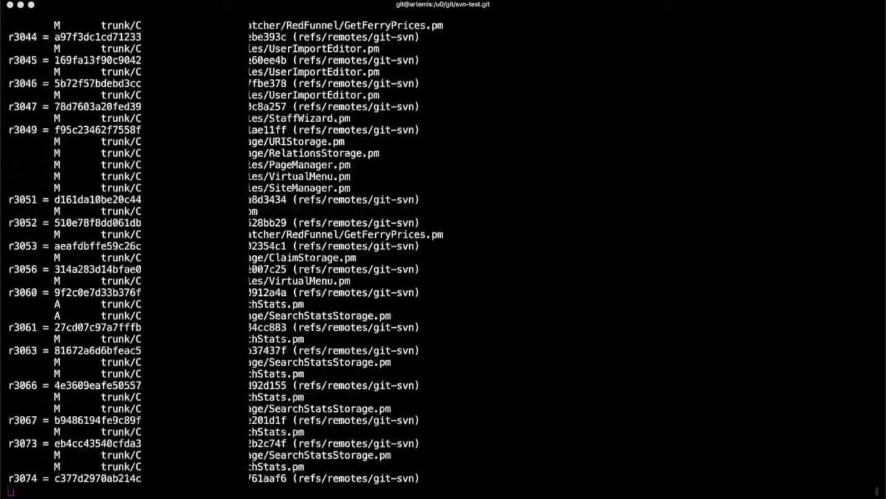
scroll("down", 3)
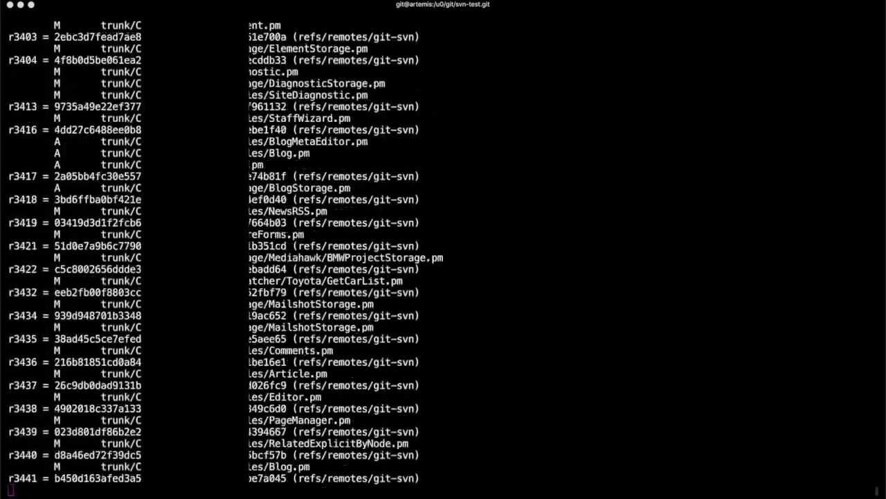
type("ls")
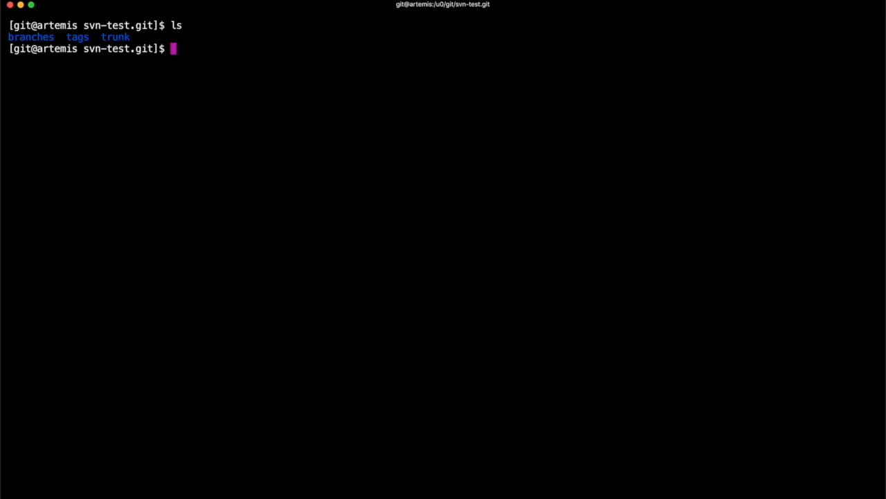
Step: Change into branches/ and then into the nextgen branch folder
type("cd")
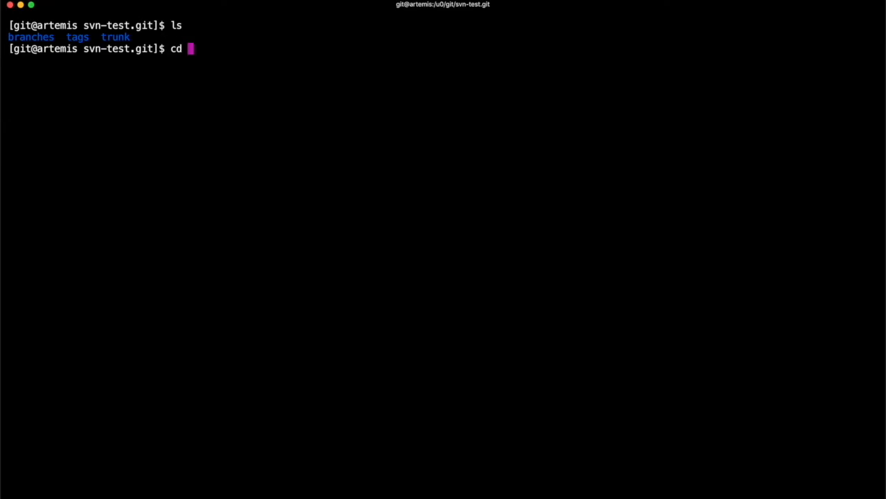
type("branches/")
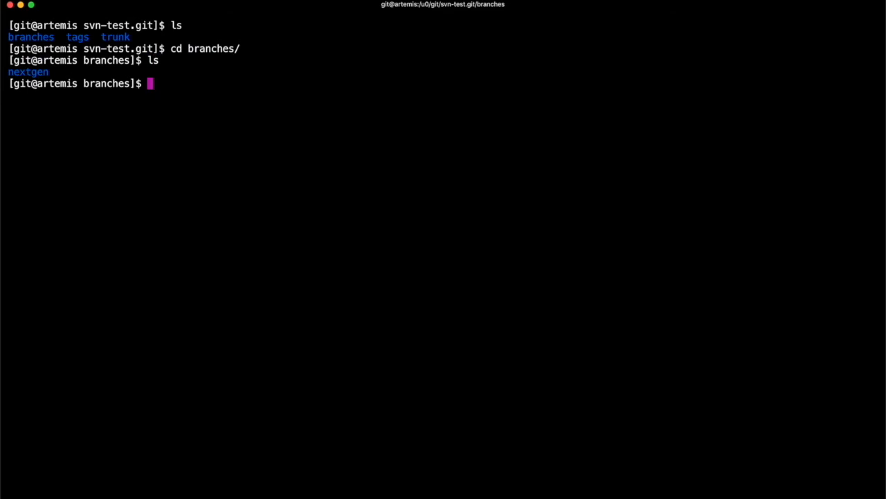
type("cd nextgen/")
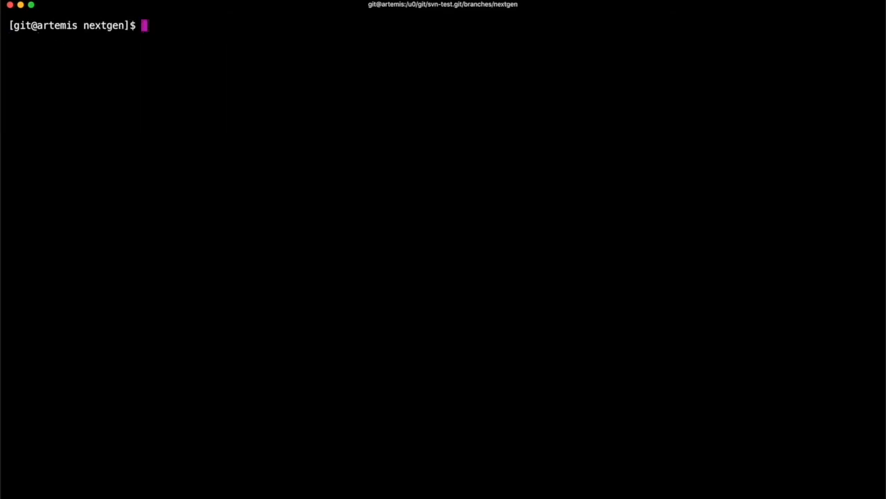
Step: Show git log for startup.pl and start a diff from commit abfa9b74
type("git log startup.pl")
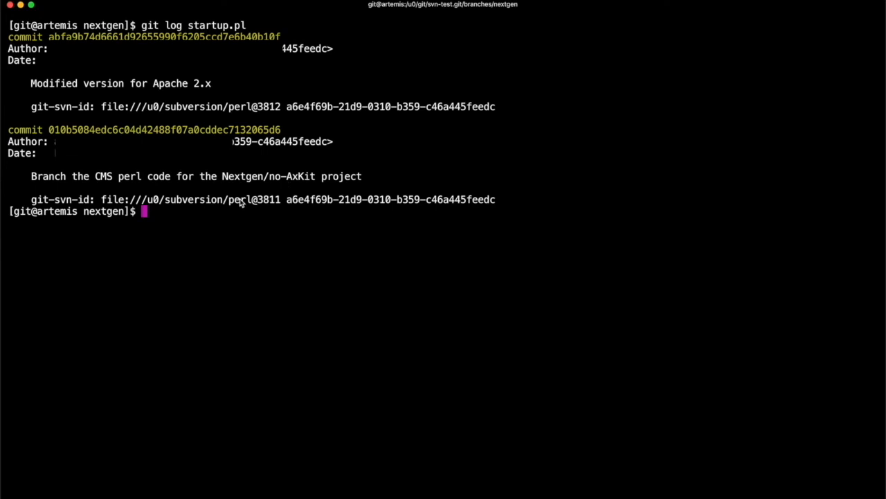
mouse_move(45, 36)
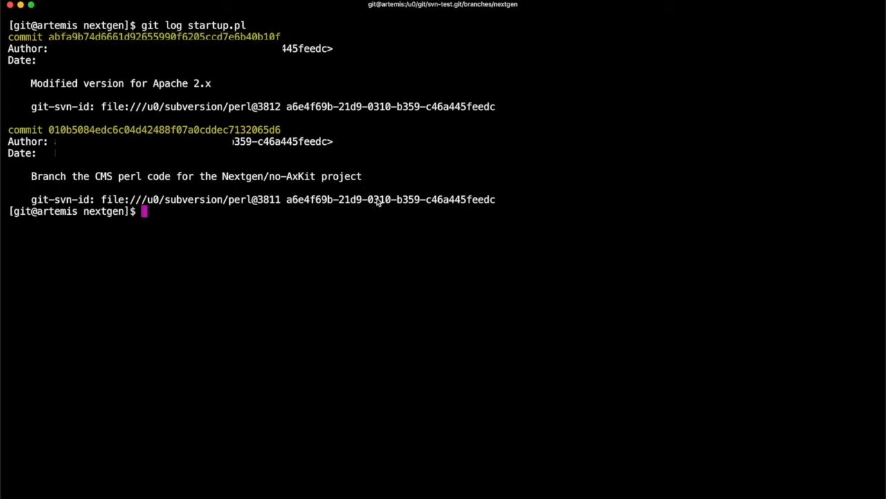
type("git diff")
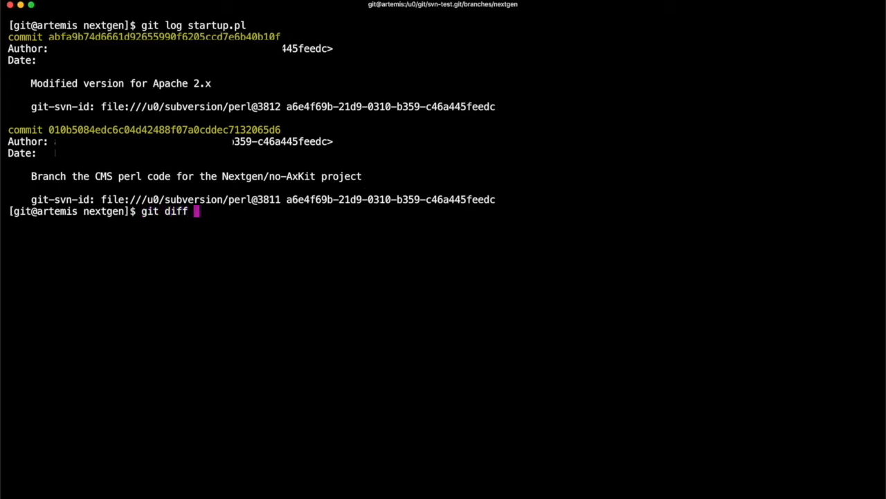
type("abfa9b74d6661d92655990f6205ccd7e6b40b10f..")
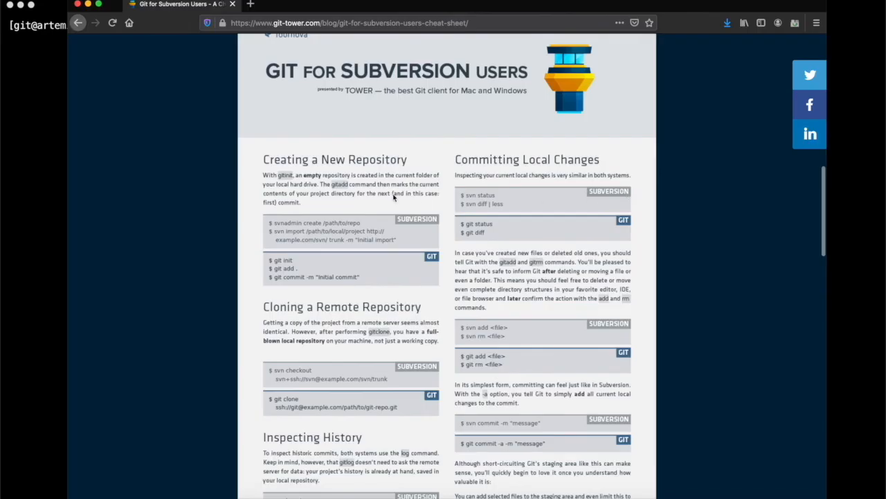
Step: Browse the Git for Subversion Users cheat sheet, then view Netlify's privacy policy
scroll("down", 3)
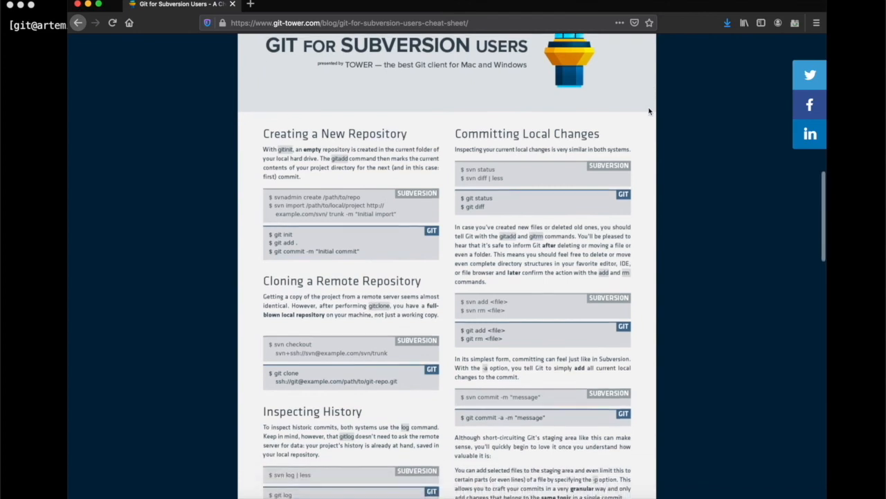
scroll("down", 3)
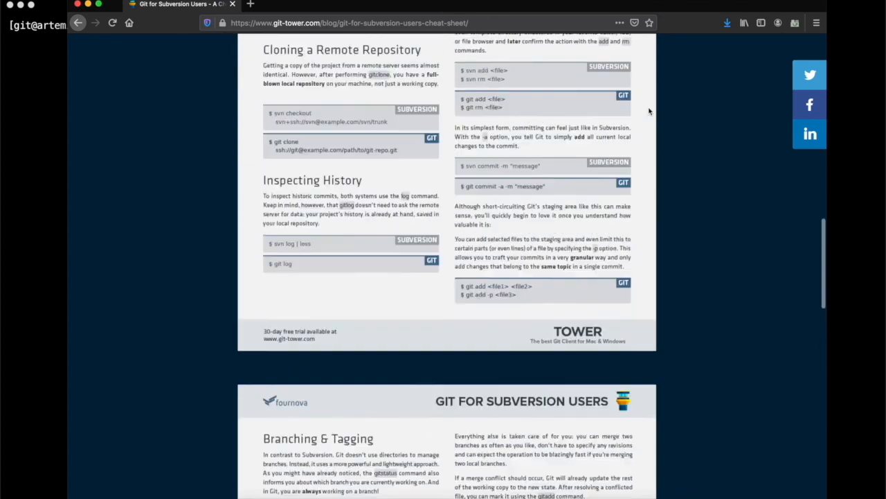
scroll("up", 3)
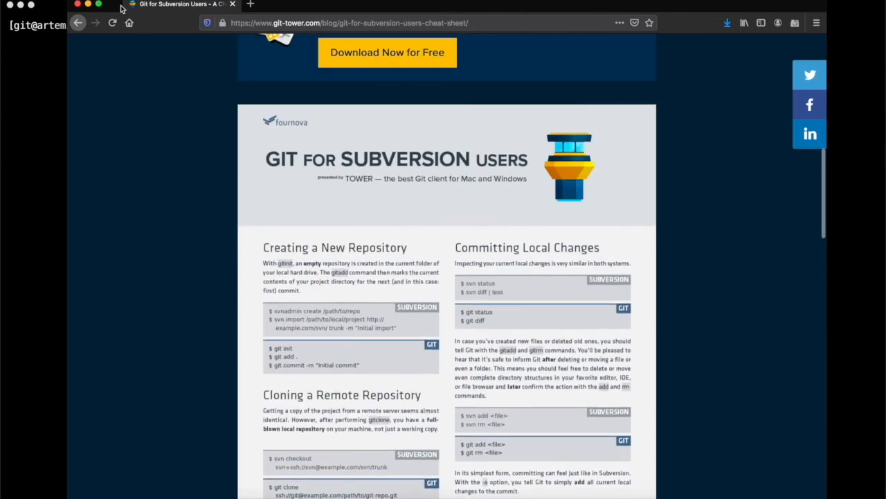
left_click(385, 5)
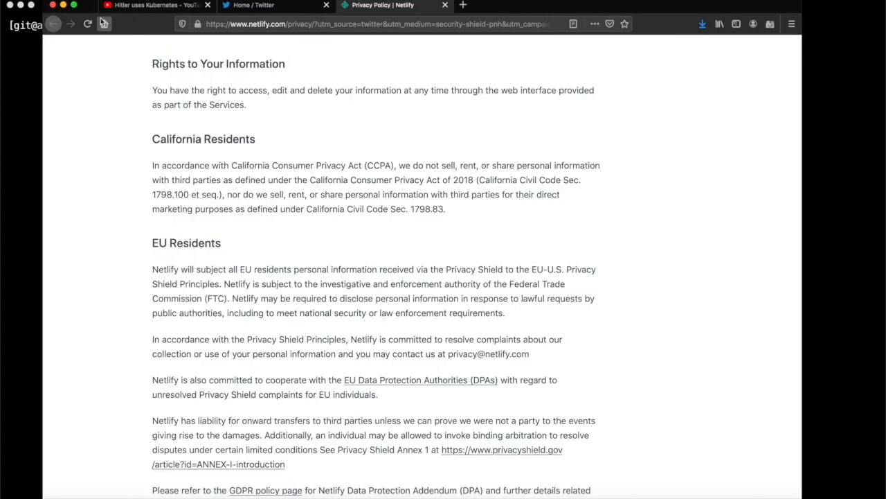